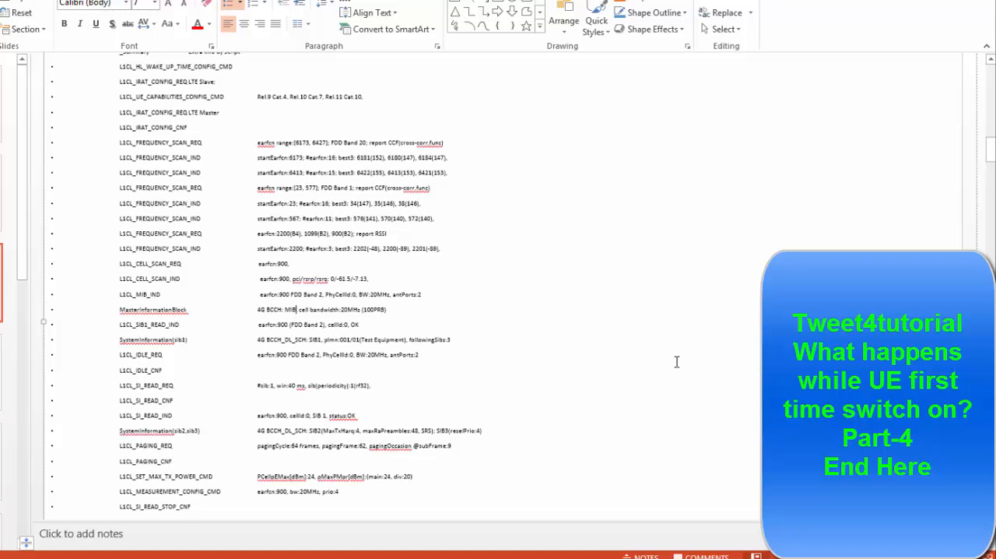
- Scroll to the diagram of RSSI Scan, PCPICH, MIB and SIB decoding stages
scroll(down, 3)
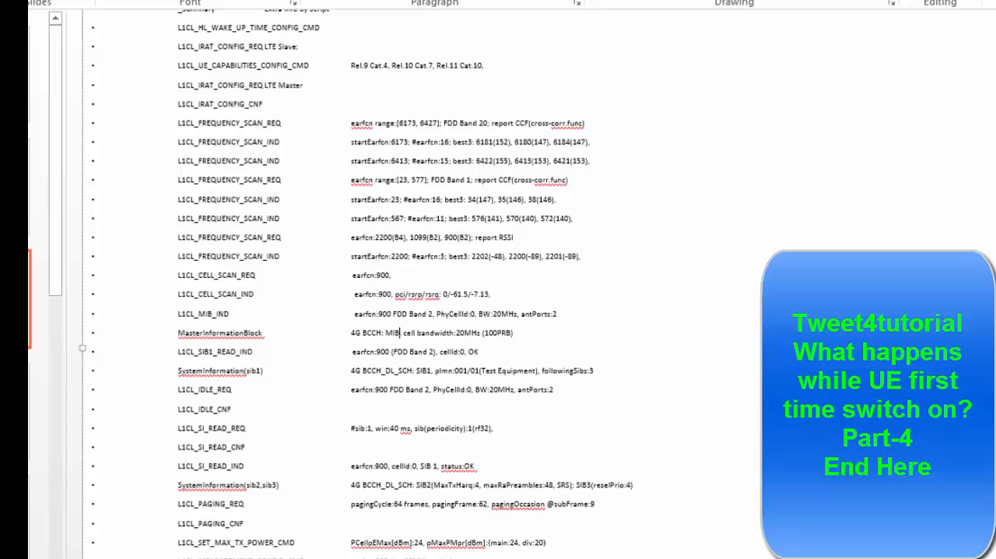
mouse_move(582, 546)
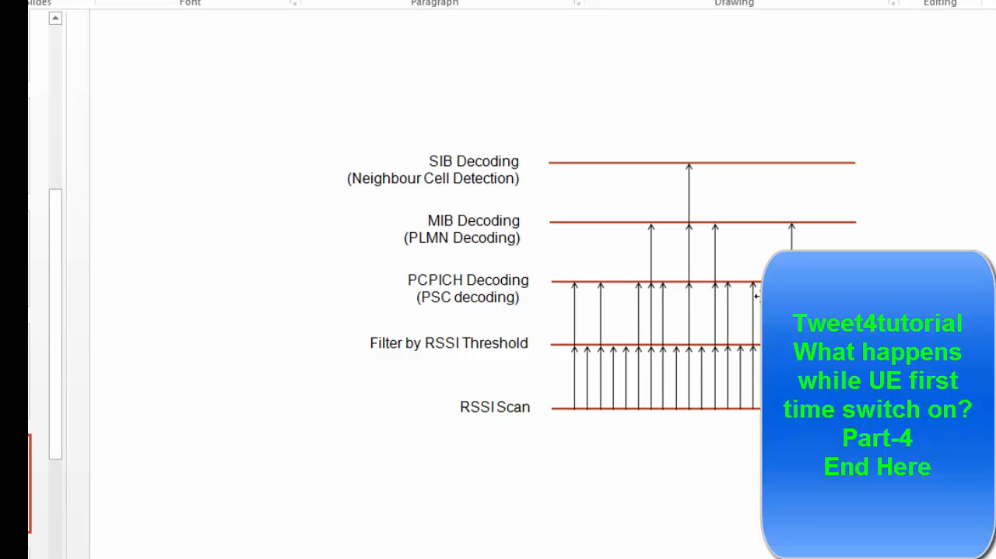
mouse_move(715, 325)
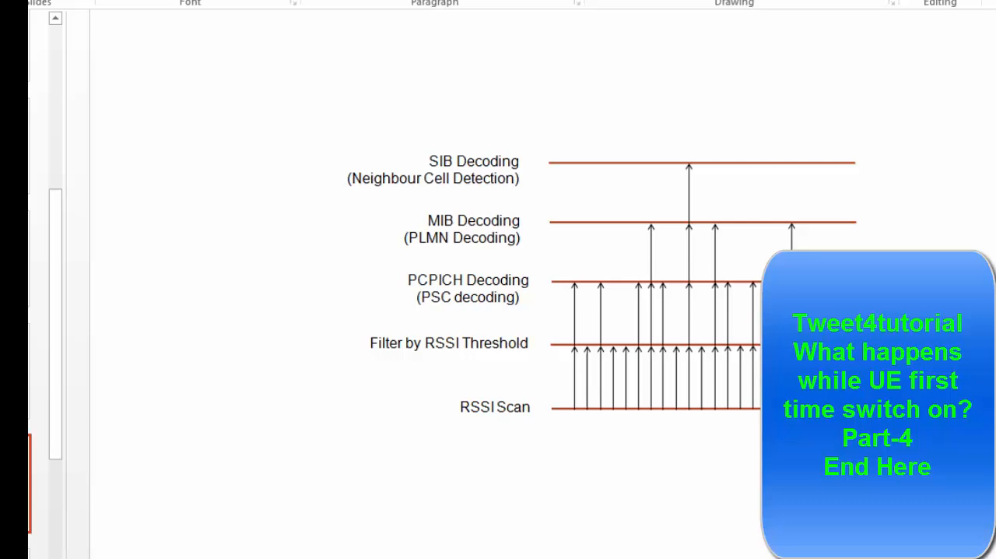
mouse_move(823, 247)
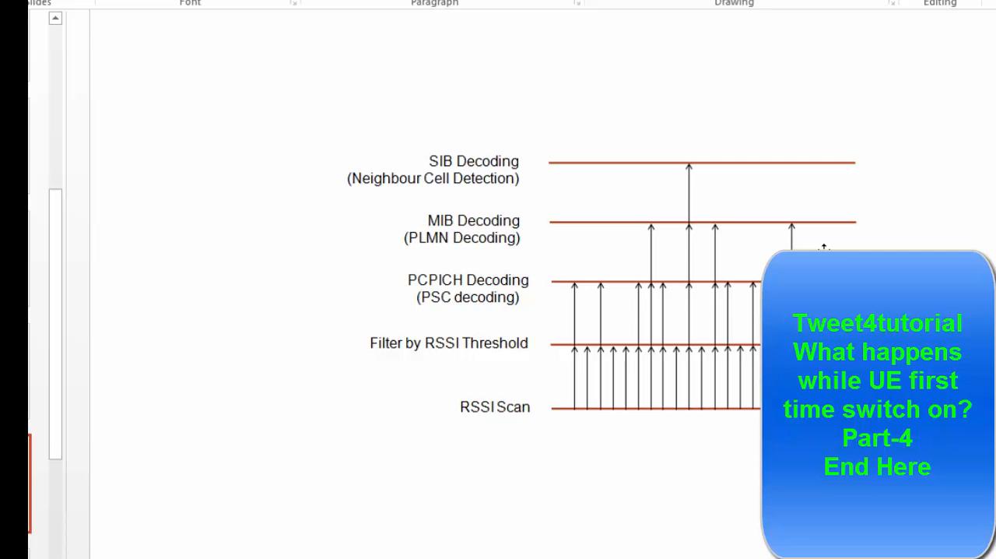
mouse_move(735, 230)
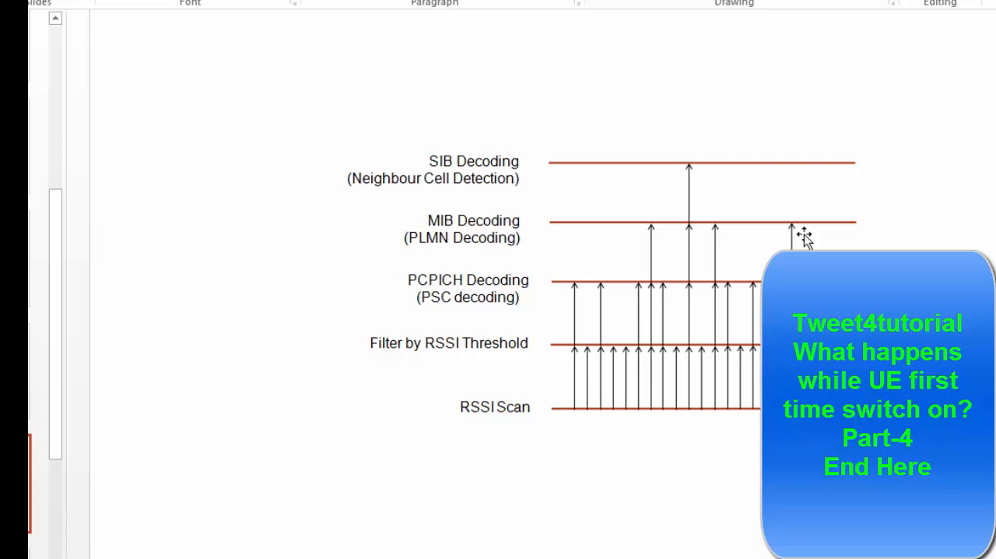
mouse_move(764, 210)
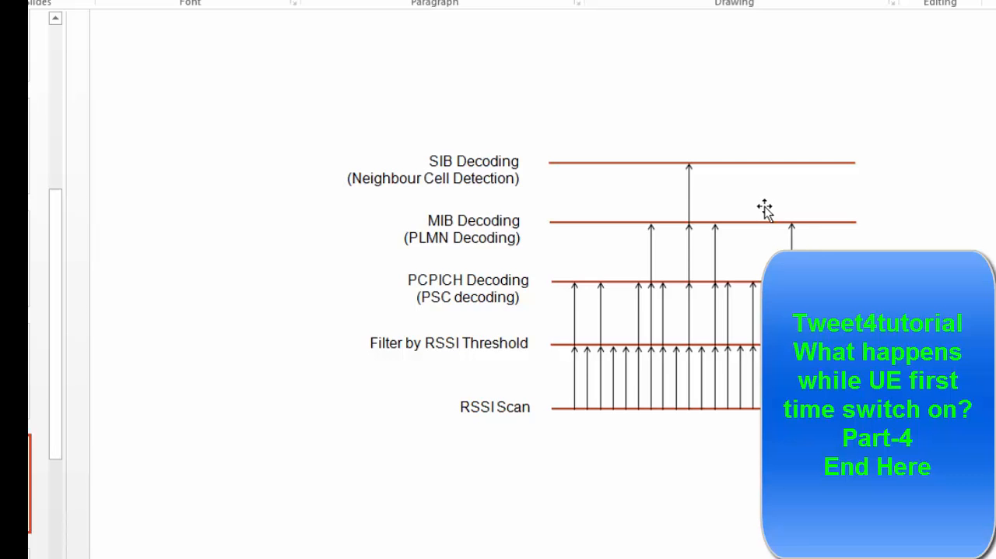
mouse_move(693, 179)
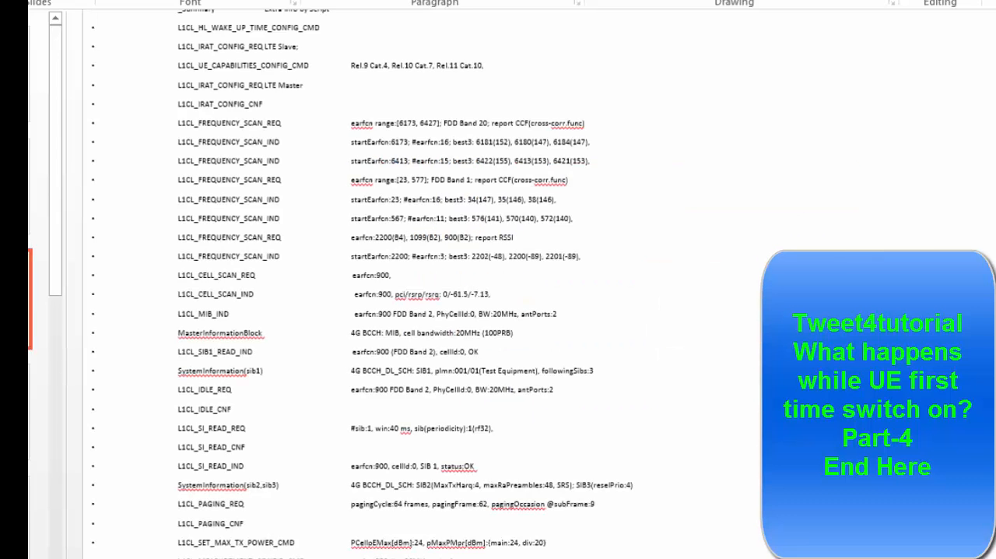
mouse_move(942, 197)
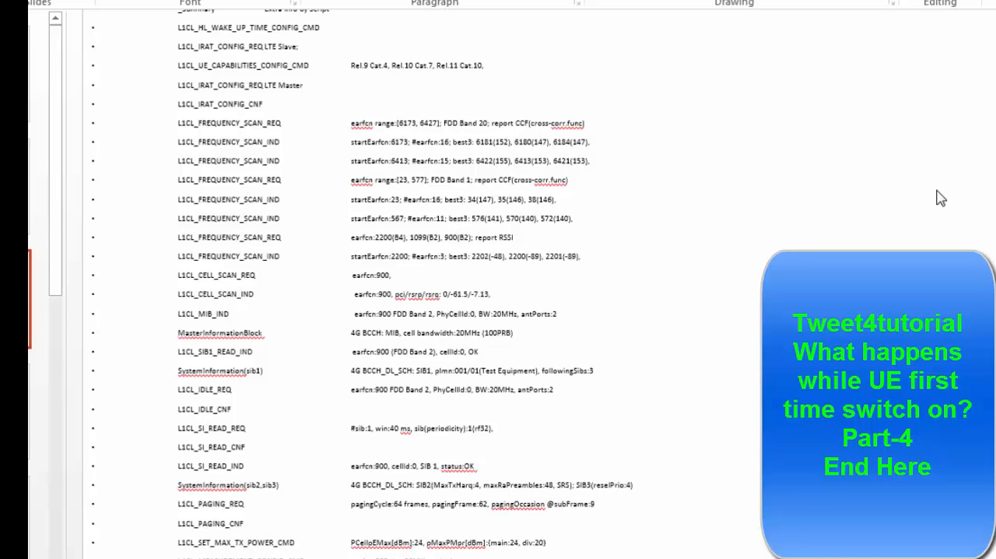
mouse_move(851, 229)
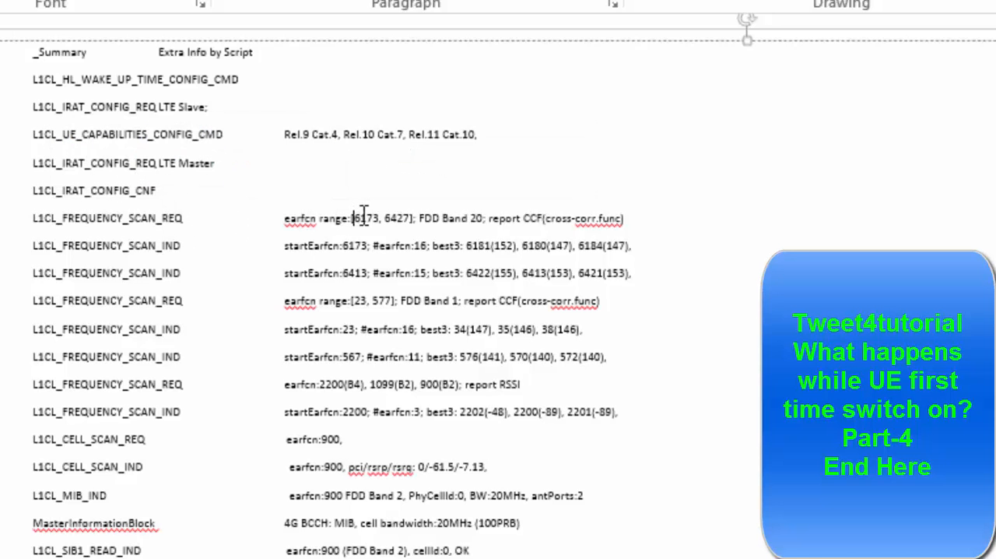
drag(352, 218, 410, 219)
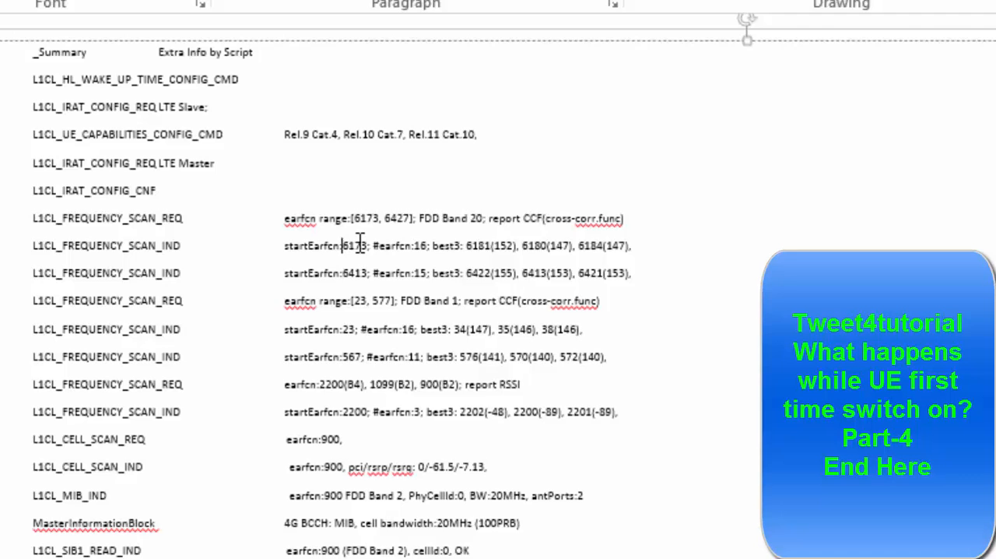
double_click(353, 245)
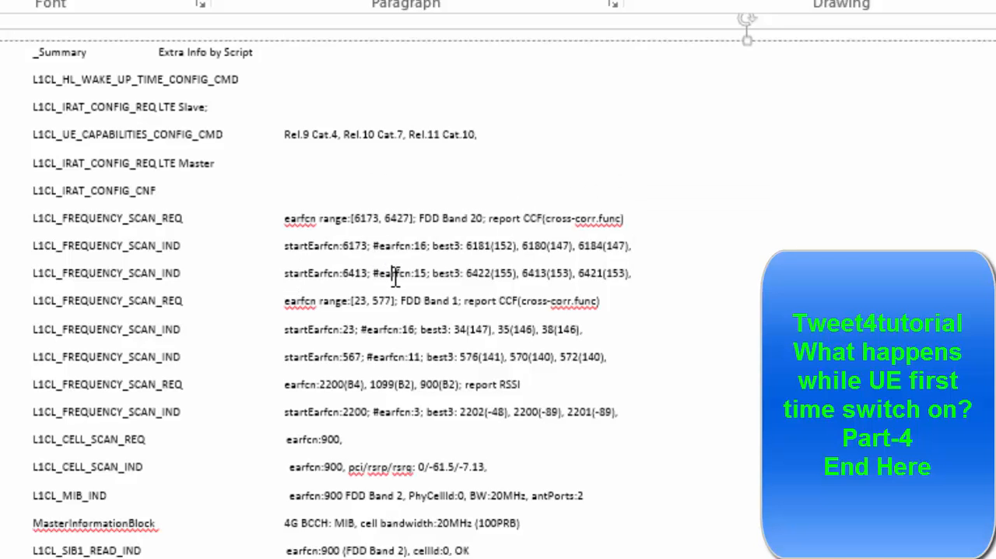
double_click(399, 272)
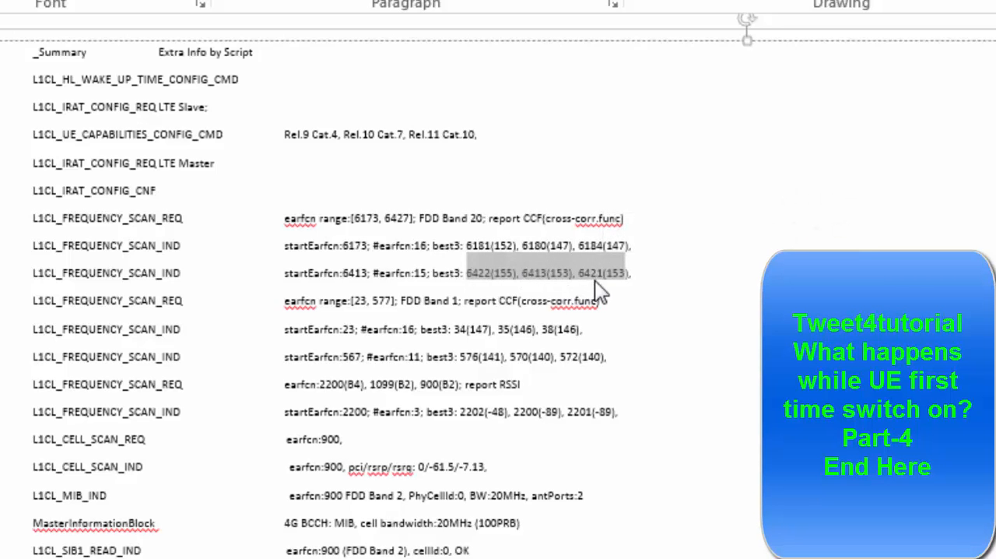
mouse_move(292, 304)
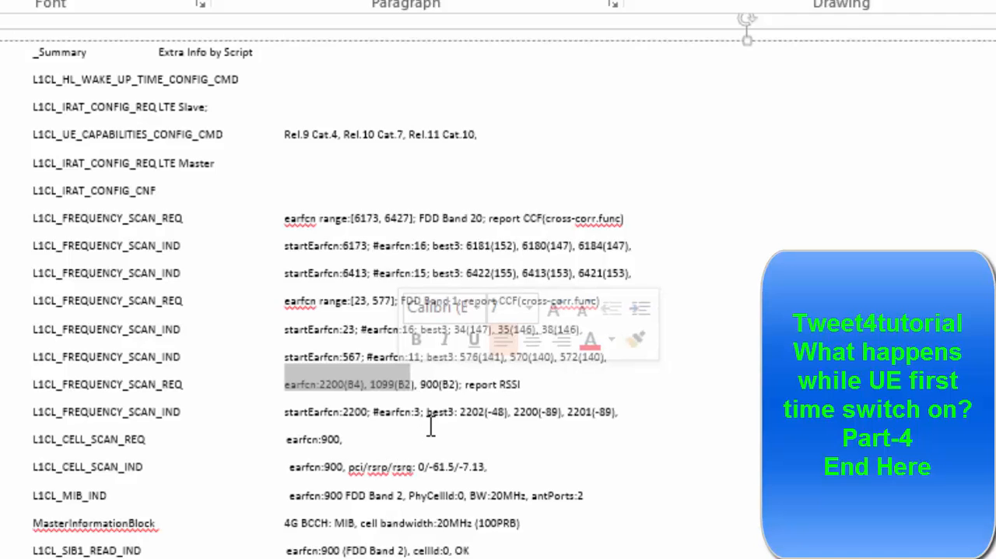
click(532, 383)
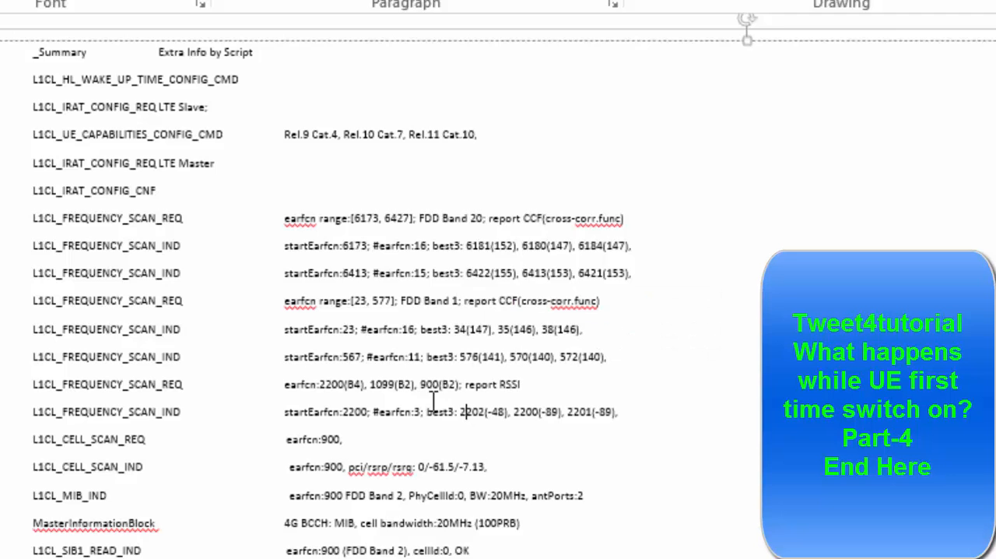
drag(284, 383, 416, 384)
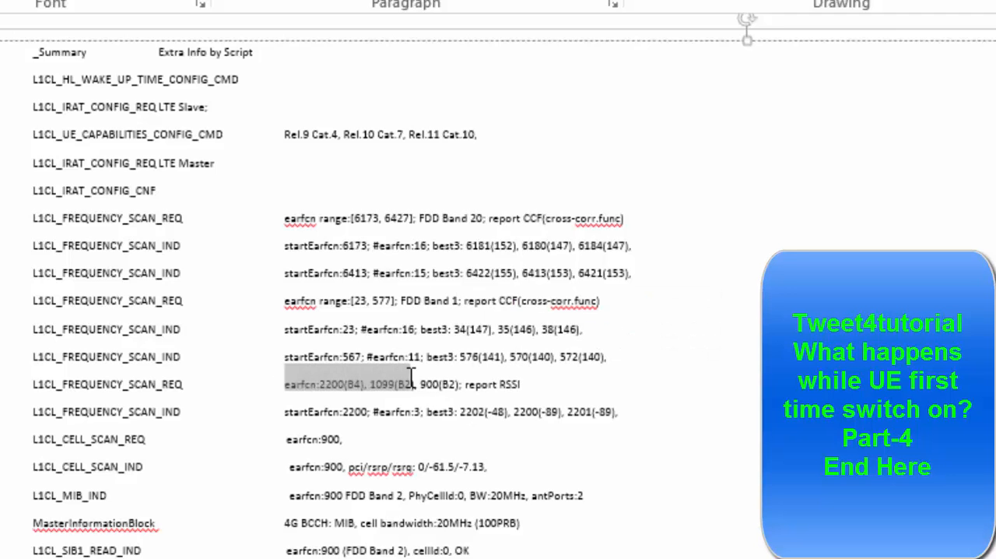
click(430, 383)
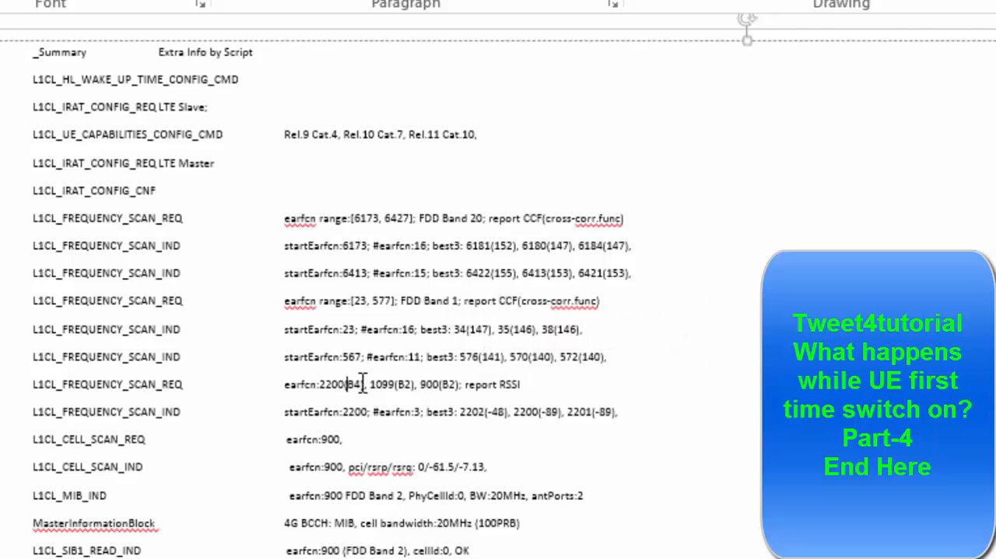
double_click(510, 383)
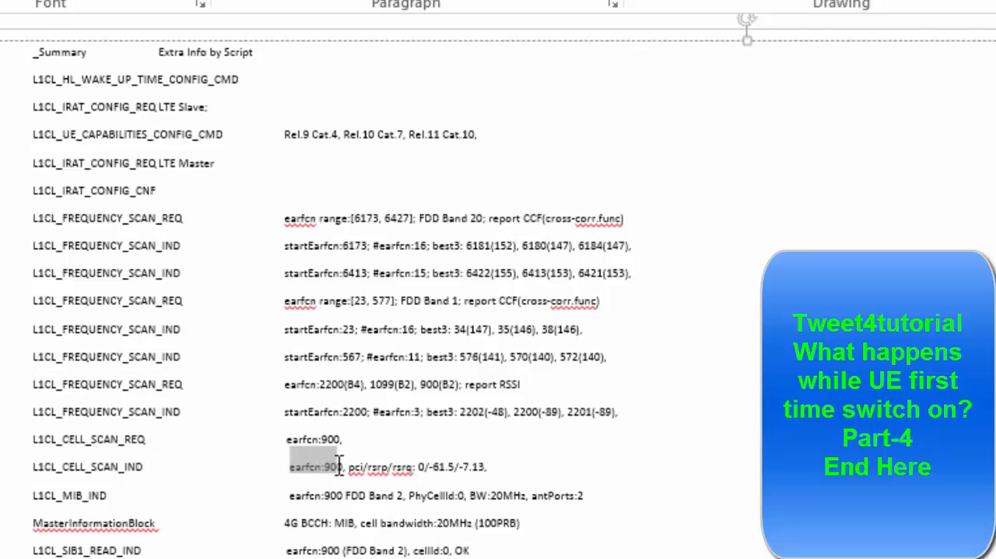
drag(338, 455, 459, 455)
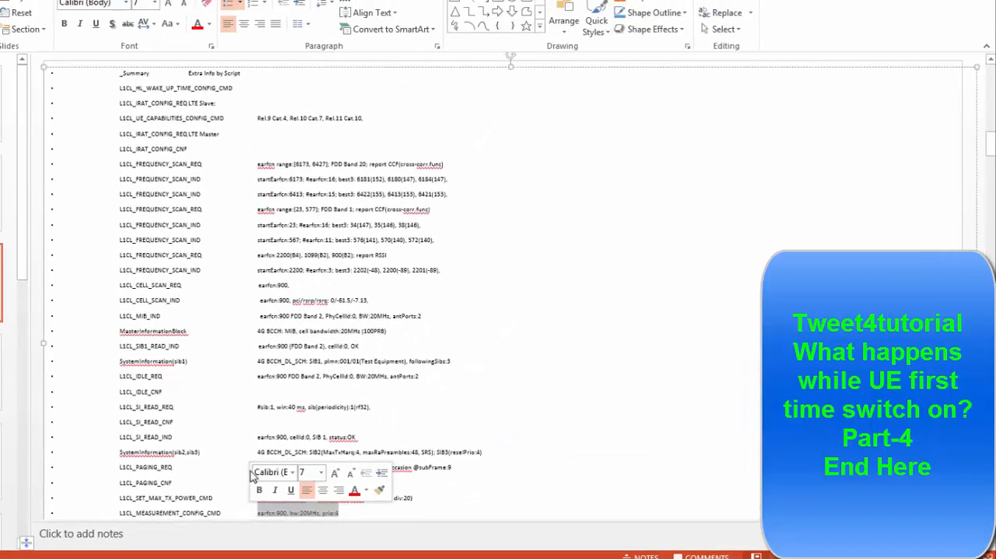
- Scroll below L1CL_MEASUREMENT_CONFIG_CMD to show entries through rrcConnectionSetup
scroll(down, 3)
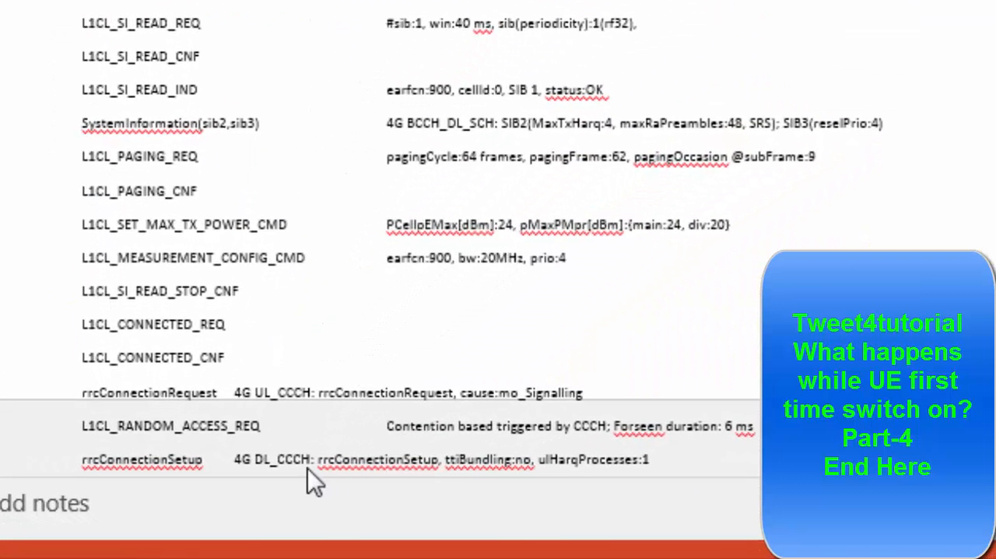
mouse_move(472, 287)
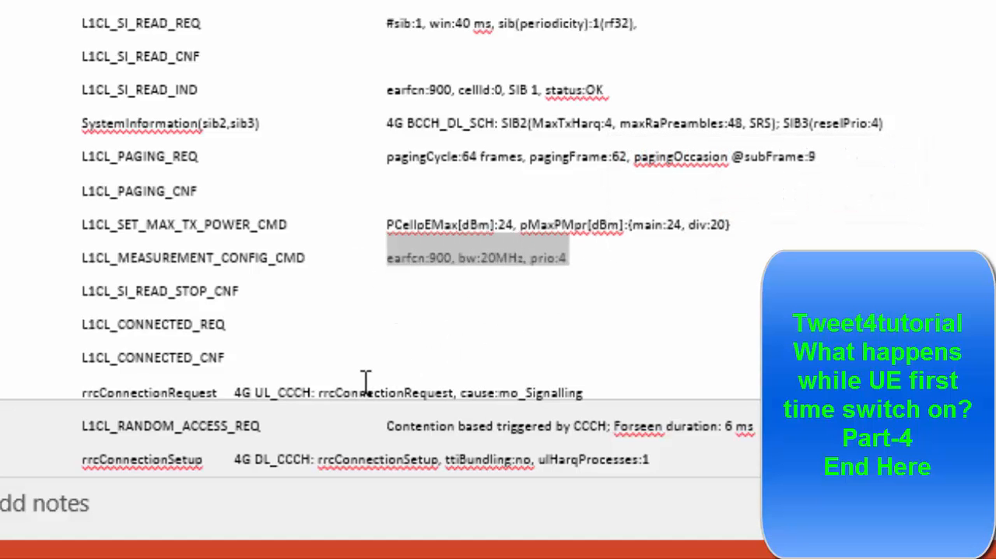
mouse_move(304, 372)
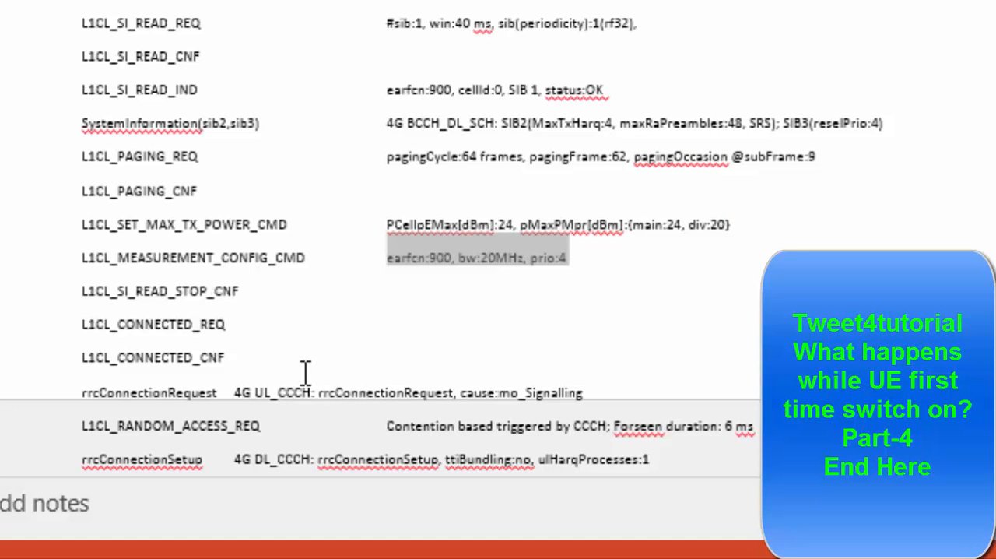